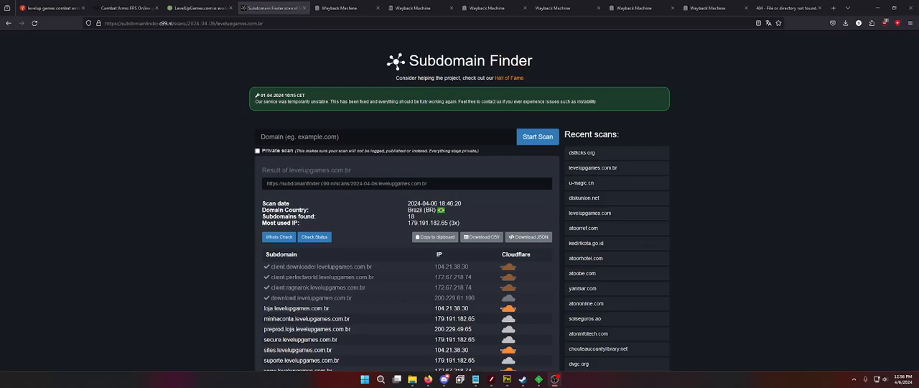
mouse_move(122, 315)
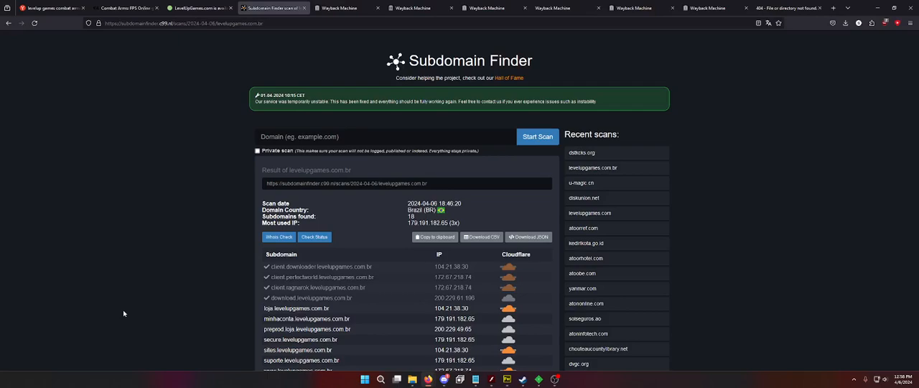
Step: Load the Google Store page in a new tab, then return to the levelupgames.com.br subdomain results
click(833, 8)
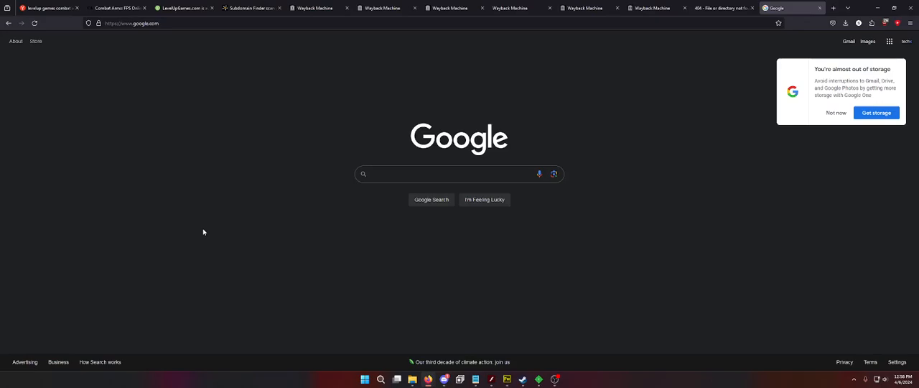
mouse_move(192, 218)
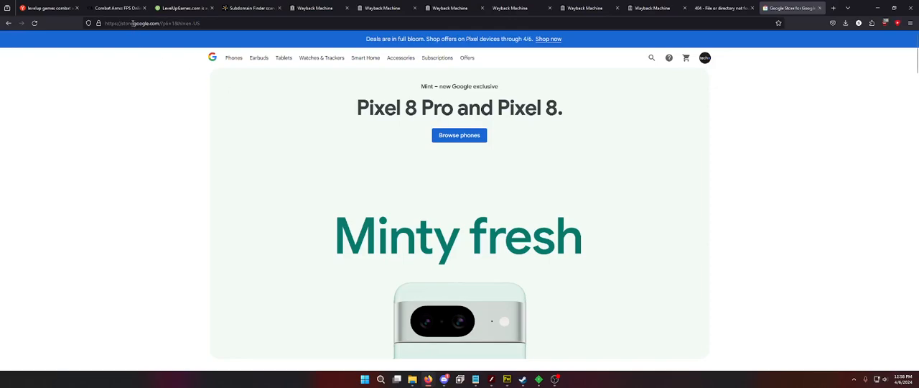
click(143, 23)
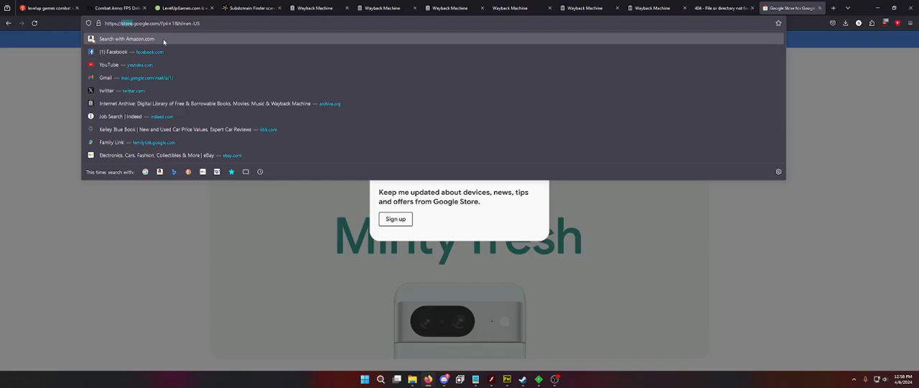
click(252, 8)
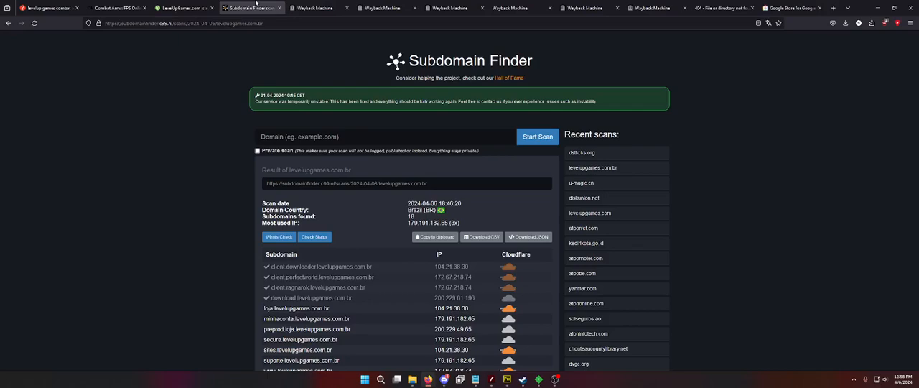
mouse_move(153, 262)
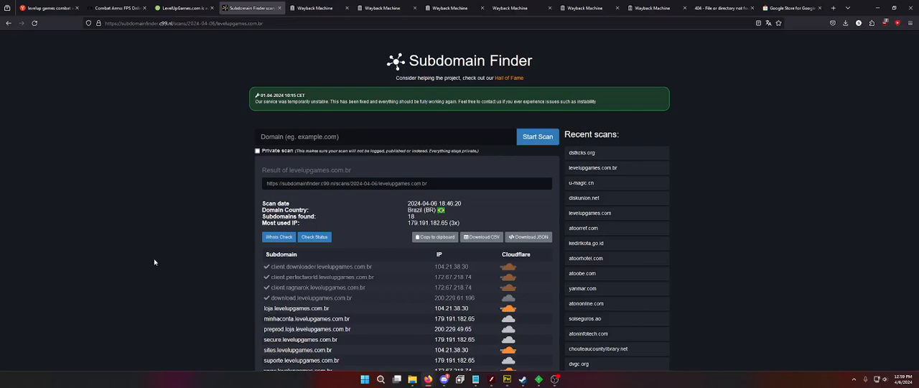
mouse_move(165, 228)
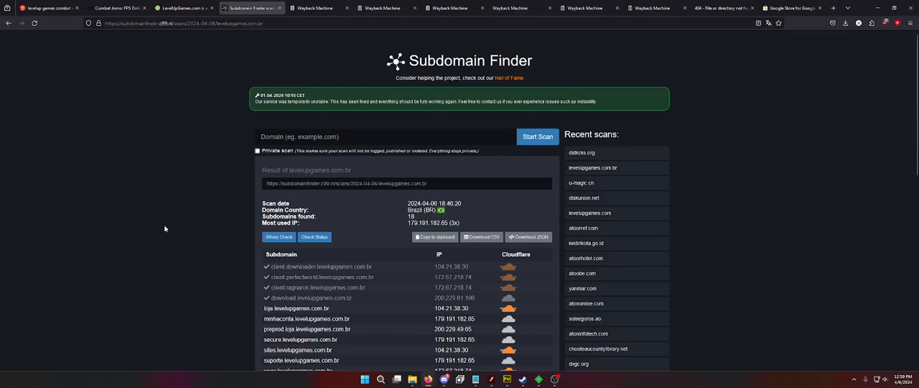
mouse_move(173, 235)
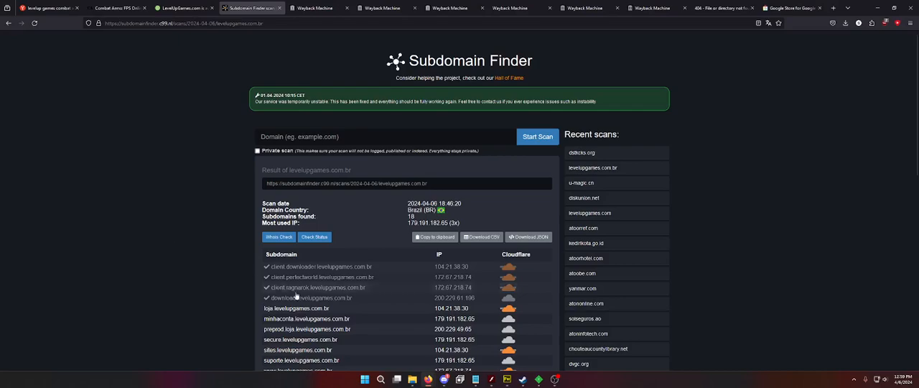
Step: Scan ciegames.com in Subdomain Finder and reveal its 2 subdomains without IP
click(353, 136)
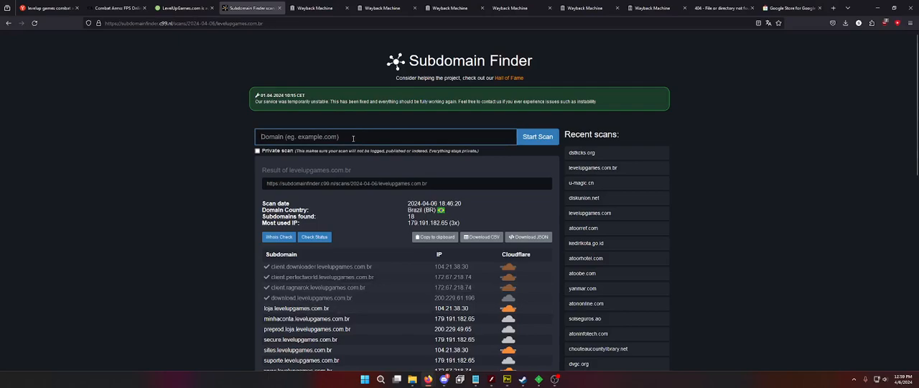
mouse_move(214, 72)
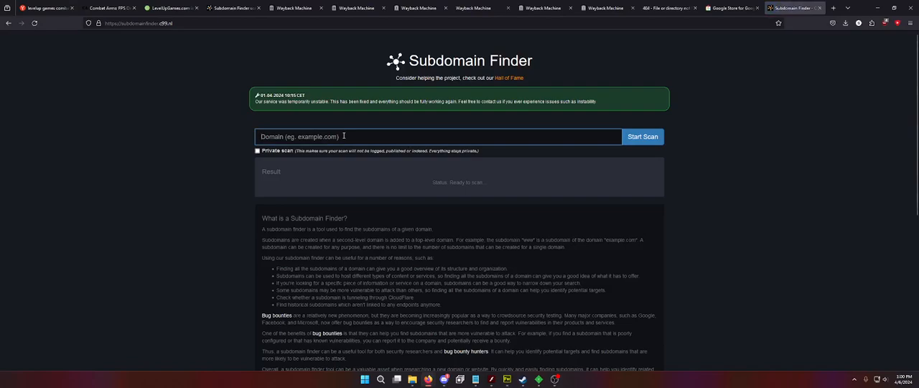
text(c)
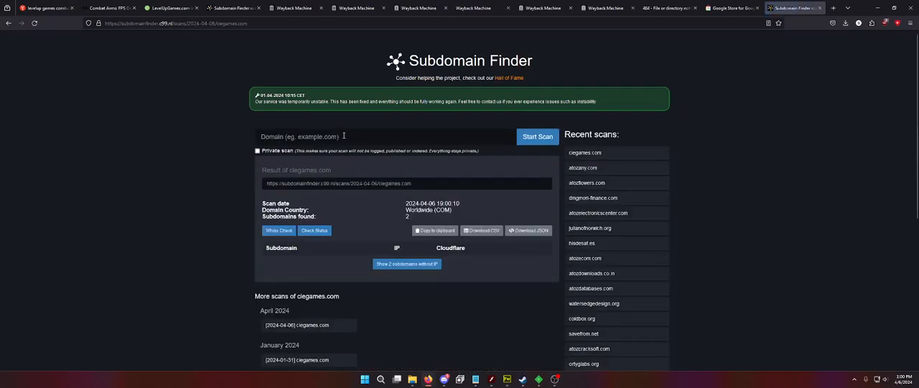
click(407, 263)
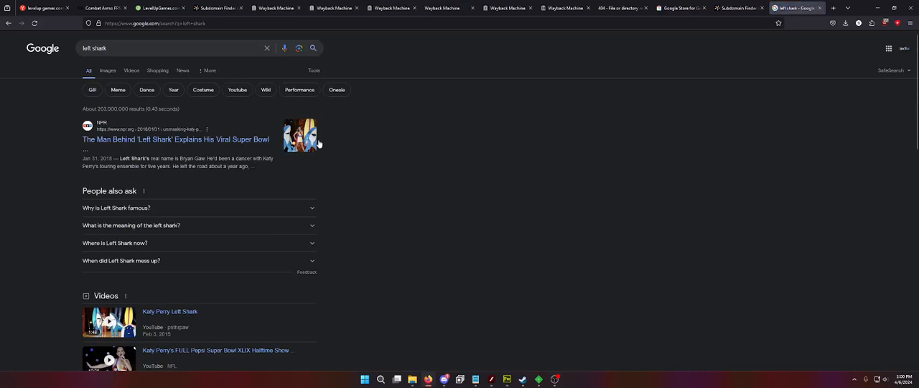
Step: Return to the ciegames.com results listing the fueled and leftshark subdomains
click(790, 7)
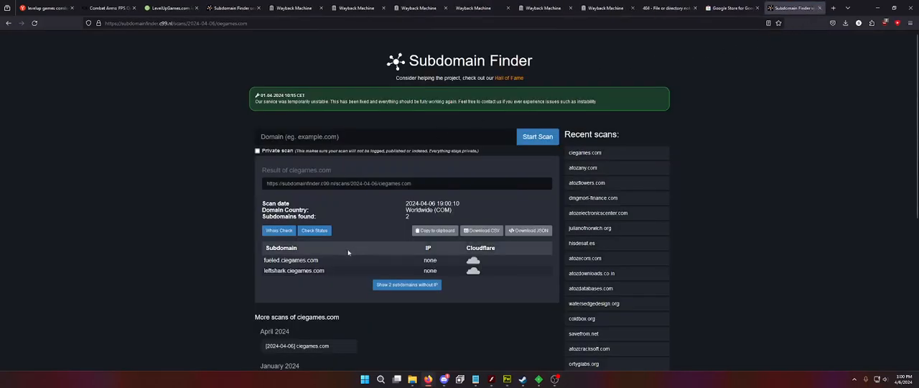
mouse_move(271, 280)
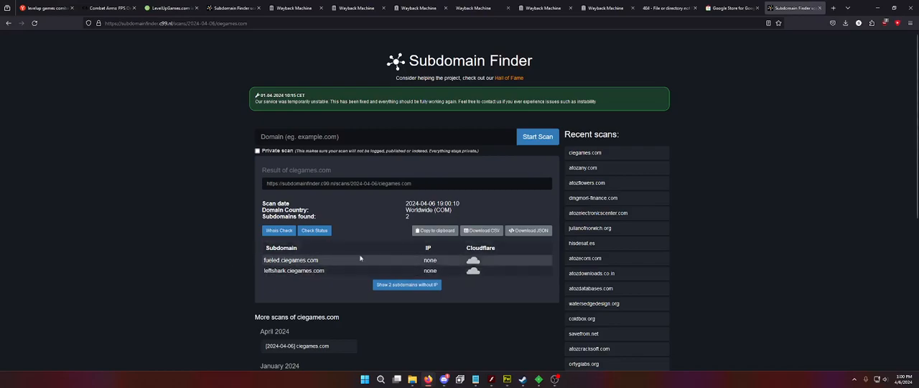
mouse_move(493, 273)
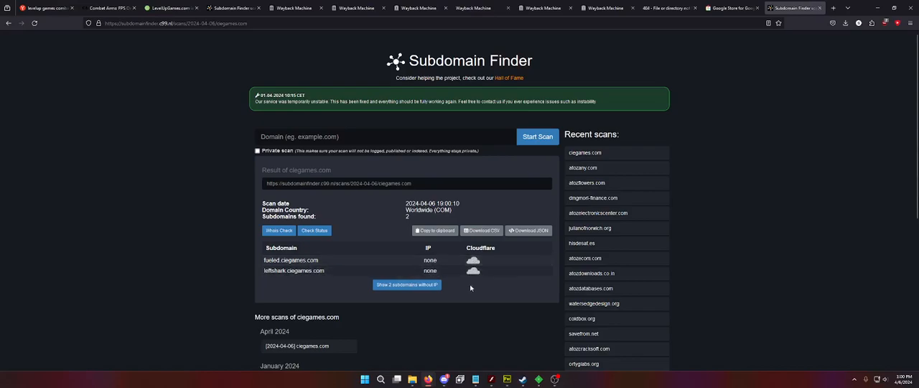
mouse_move(323, 263)
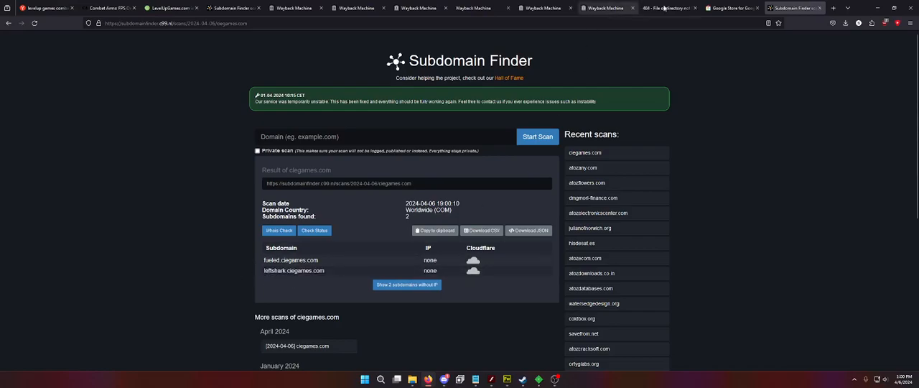
mouse_move(789, 75)
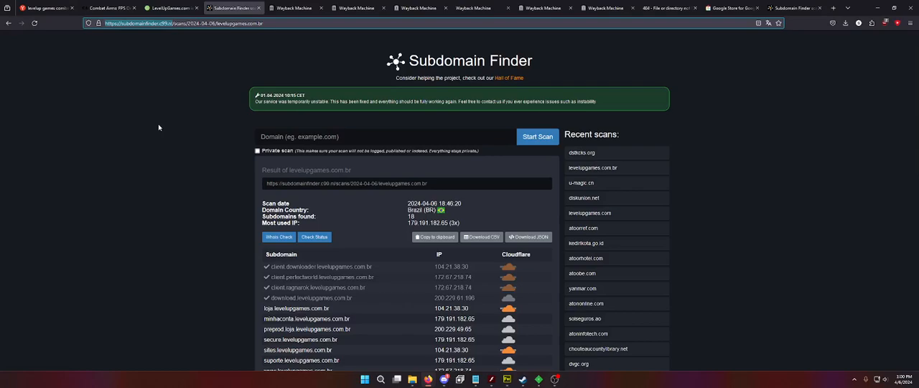
Step: Show levelupgames.com.br's 7 subdomains without IP, then open download.levelupgames.com.br
scroll(down, 3)
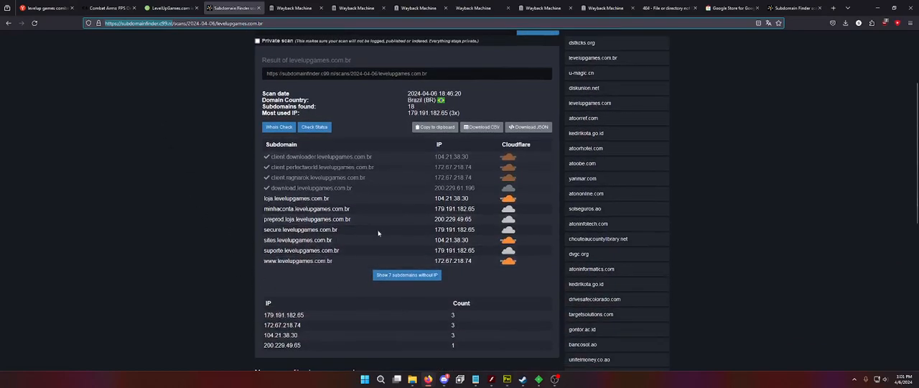
mouse_move(141, 230)
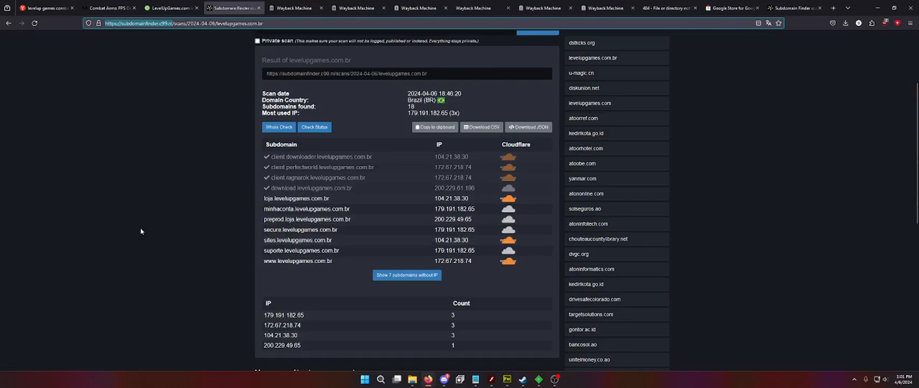
click(406, 275)
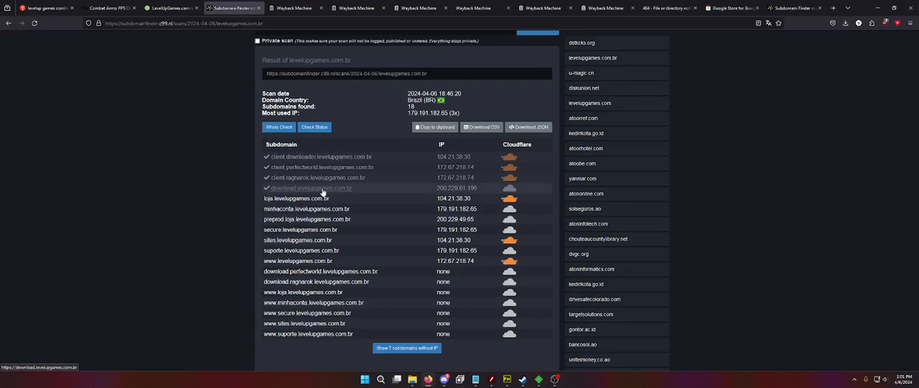
click(108, 8)
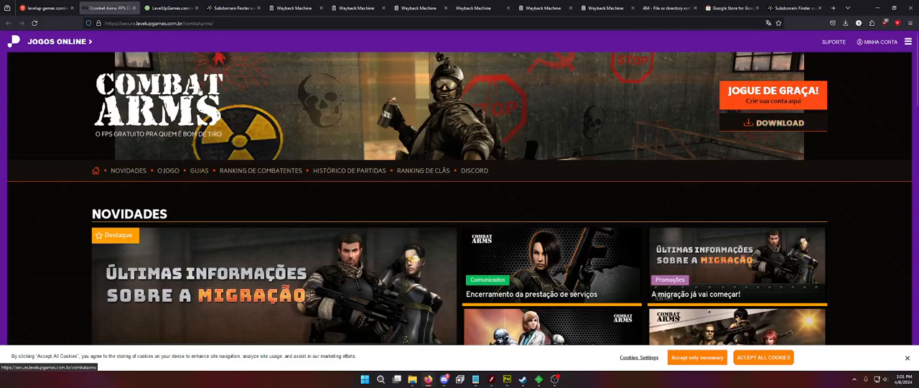
Step: Confirm download.levelupgames.com.br returns 403 Forbidden, then view its 57 Wayback-archived URLs
click(234, 8)
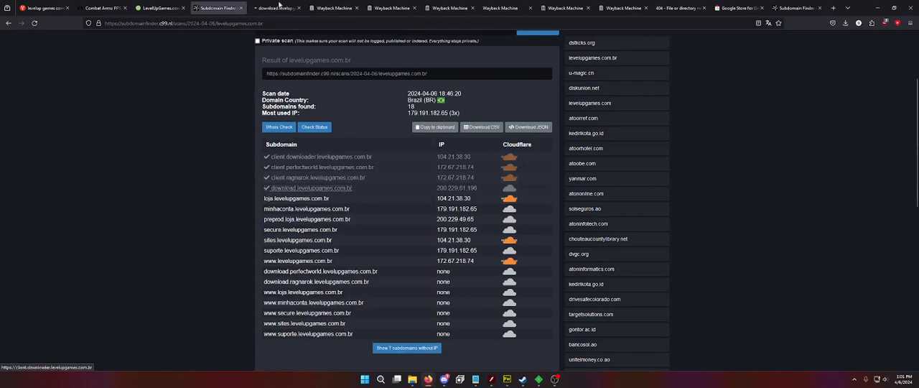
click(308, 188)
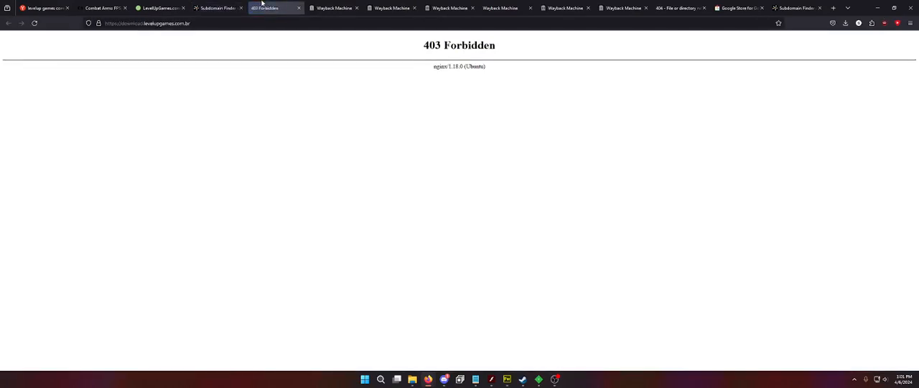
click(147, 23)
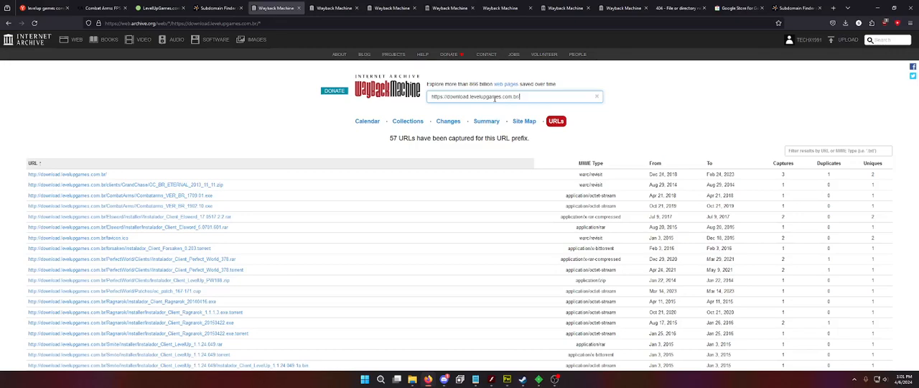
Step: Filter the archived URL list for exe and .zip files, sorted by URL
click(655, 163)
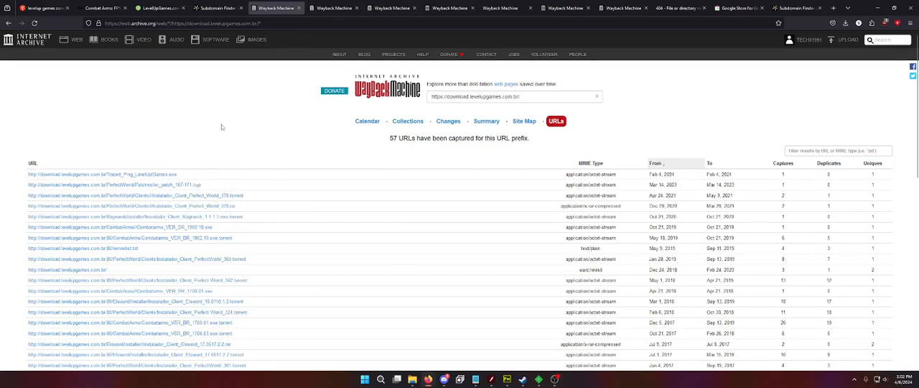
text(exe)
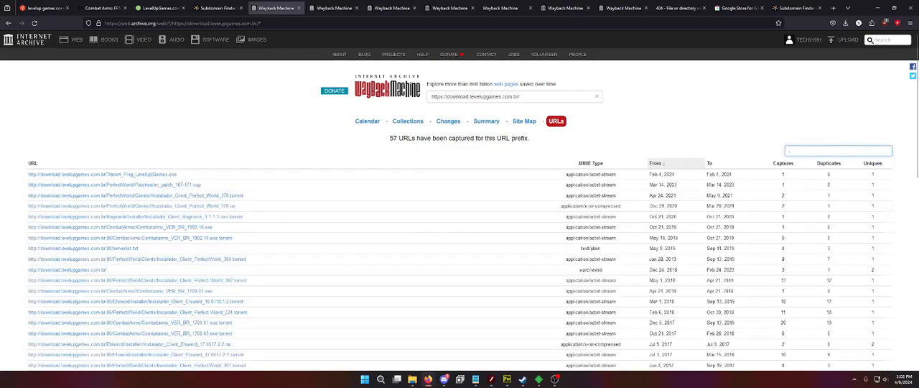
text(.zip)
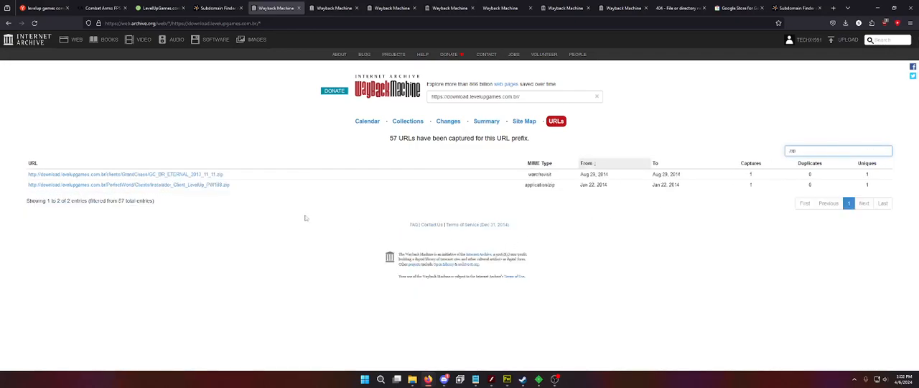
mouse_move(665, 90)
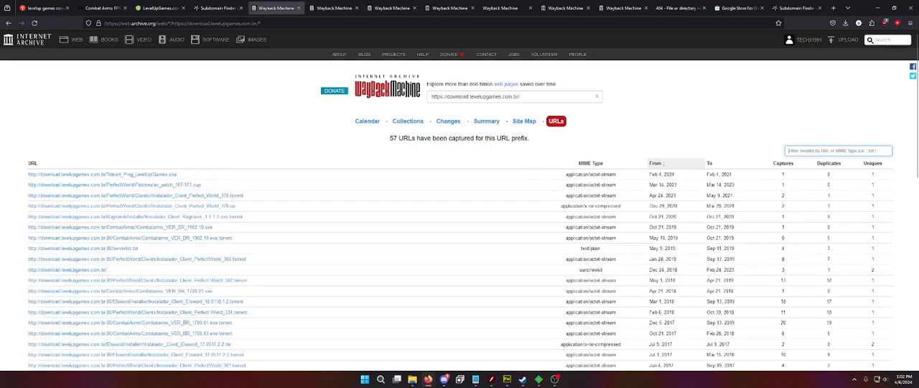
click(33, 163)
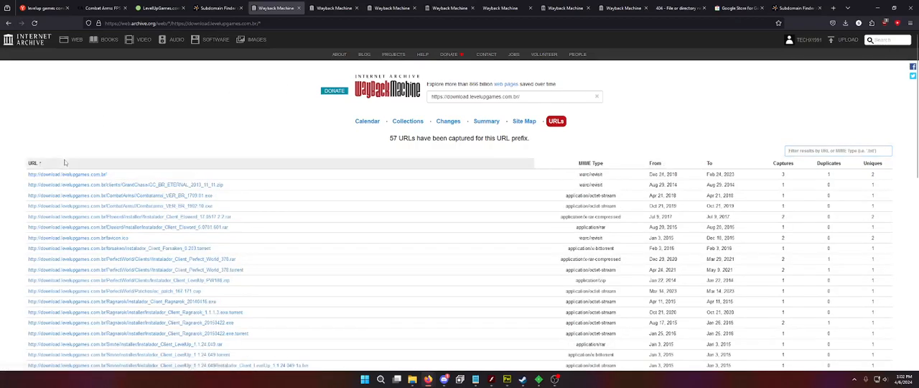
mouse_move(234, 191)
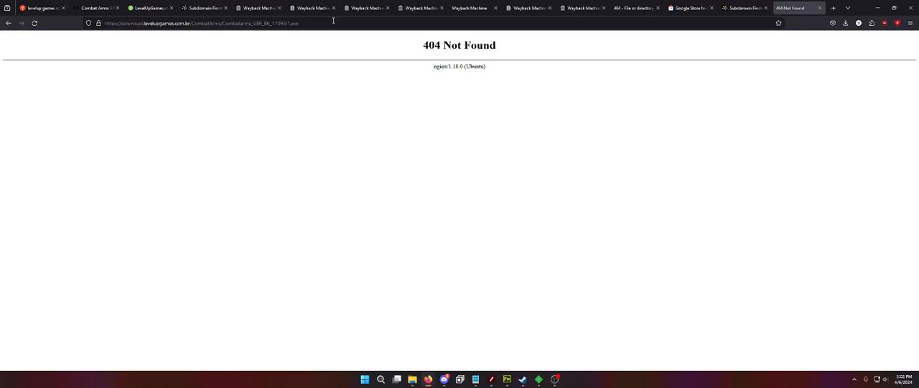
Step: Open the archived Combatarms_VER_BR_1902.10.exe and 1709.01.exe captures
click(744, 8)
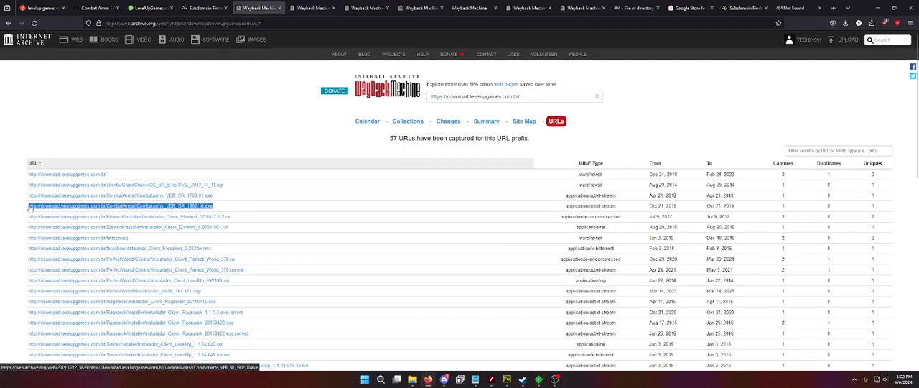
click(121, 206)
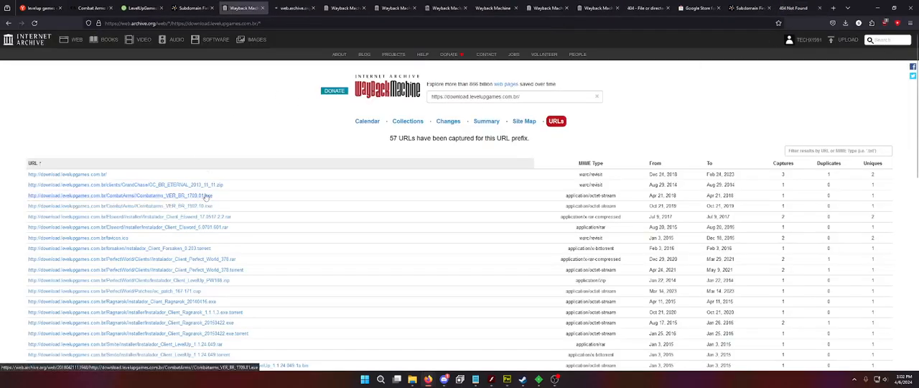
click(129, 195)
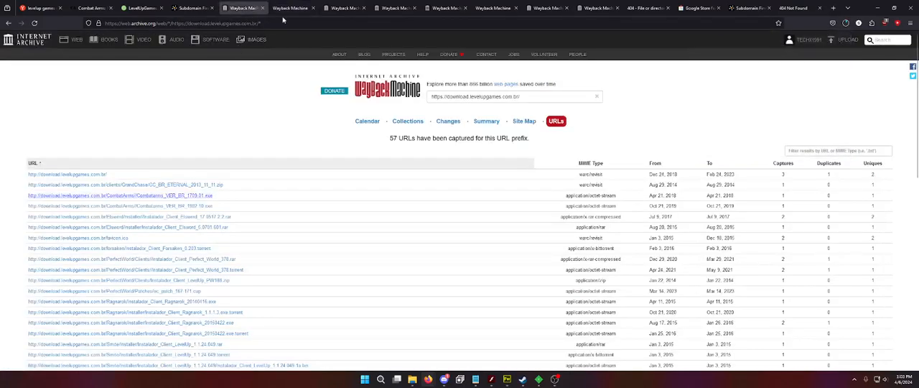
Step: List and scroll through the 18 archived URLs under download.levelupgames.com.br/CombatArms/
click(179, 23)
text(CombatArms/)
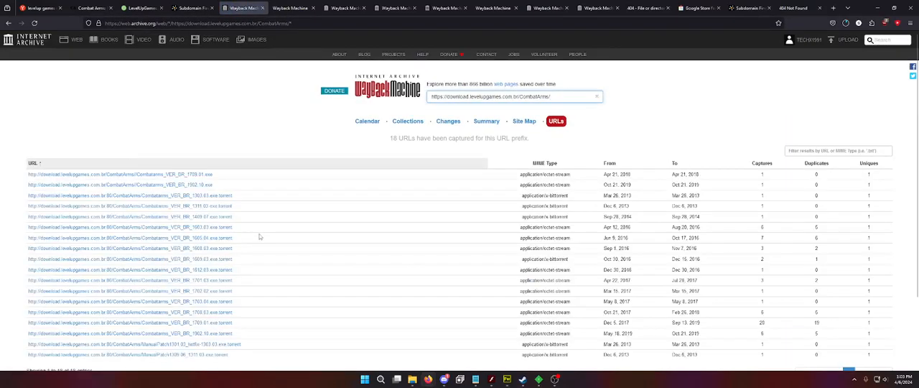
scroll(down, 3)
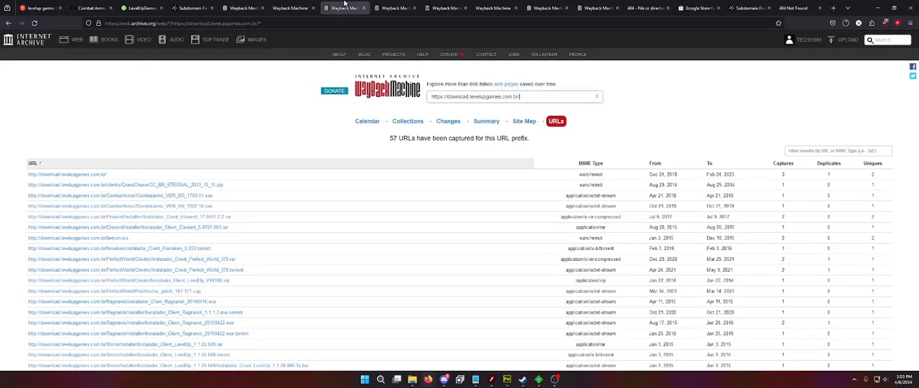
Step: Switch to the 17 archived client.downloader.levelupgames.com.br URLs, including LevelUp.DownloaderClient.application
click(394, 7)
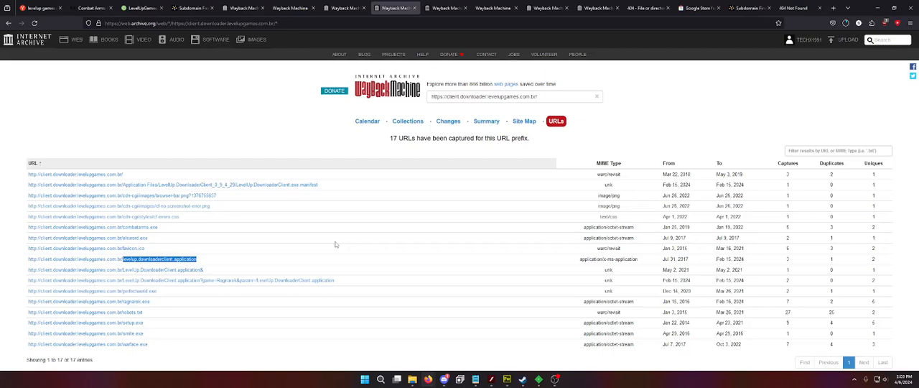
mouse_move(341, 248)
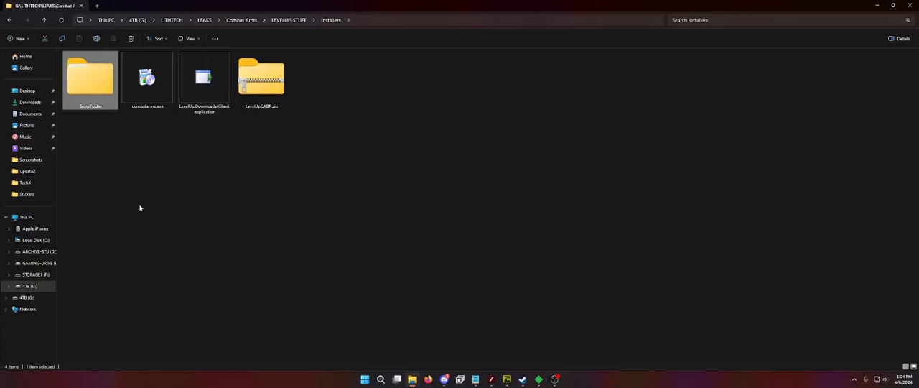
Step: Open Temp\Deployment in a second window and launch LevelUp.DownloaderClient.application
click(204, 79)
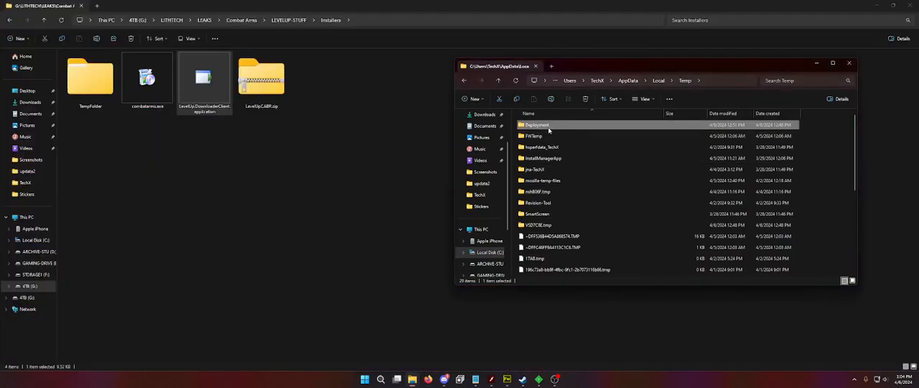
click(533, 135)
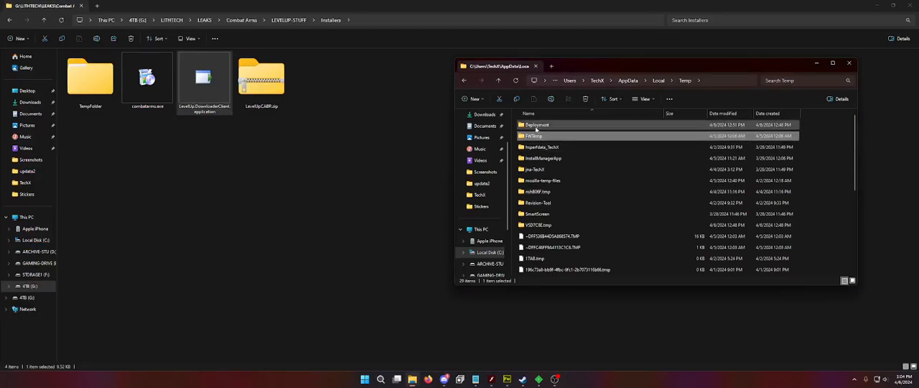
double_click(537, 125)
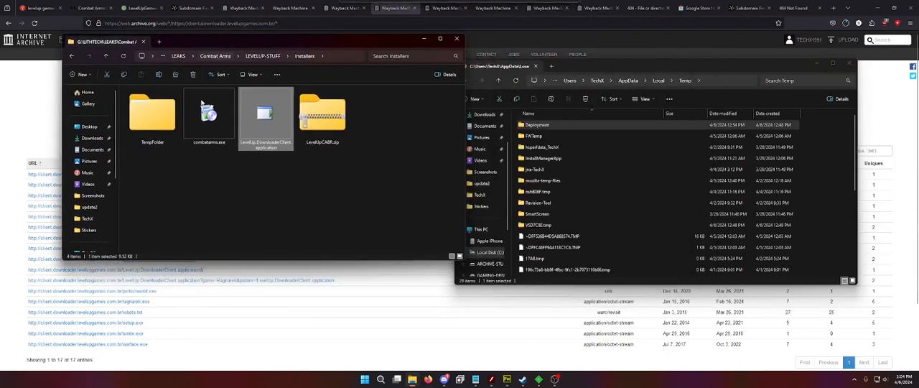
double_click(266, 114)
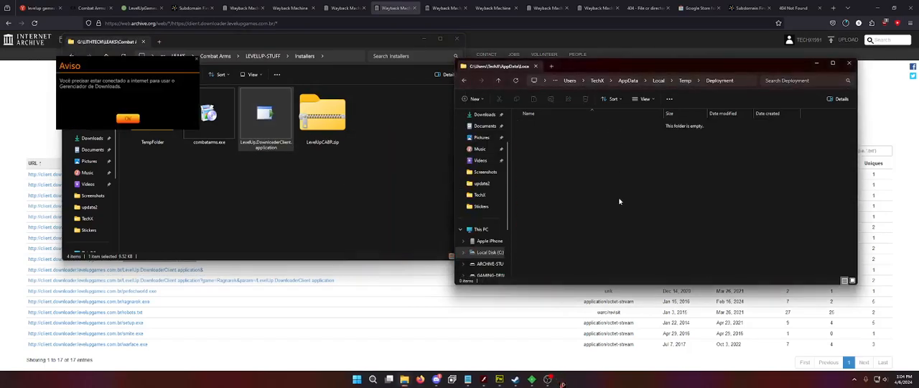
Step: Leave the empty Deployment folder for Local AppData and type 'everything'
click(684, 80)
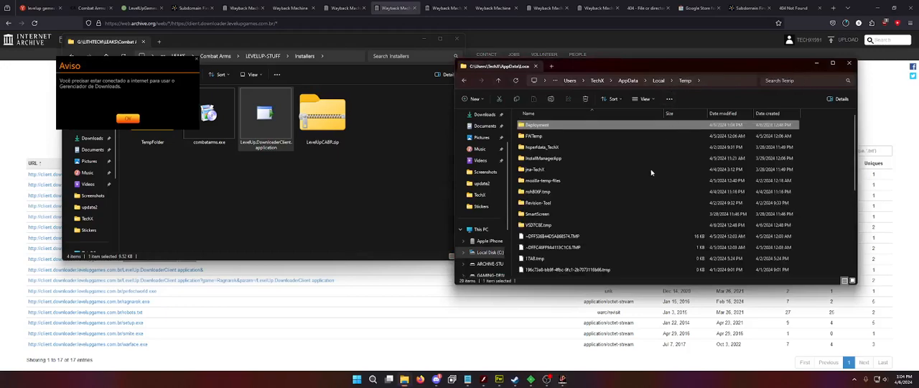
click(533, 135)
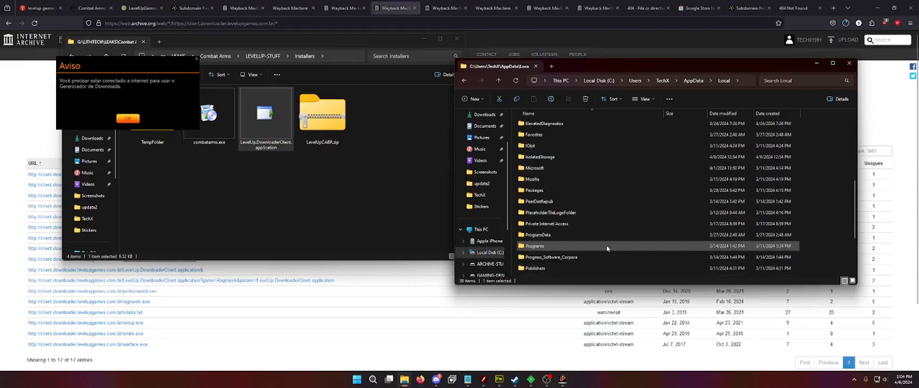
scroll(down, 3)
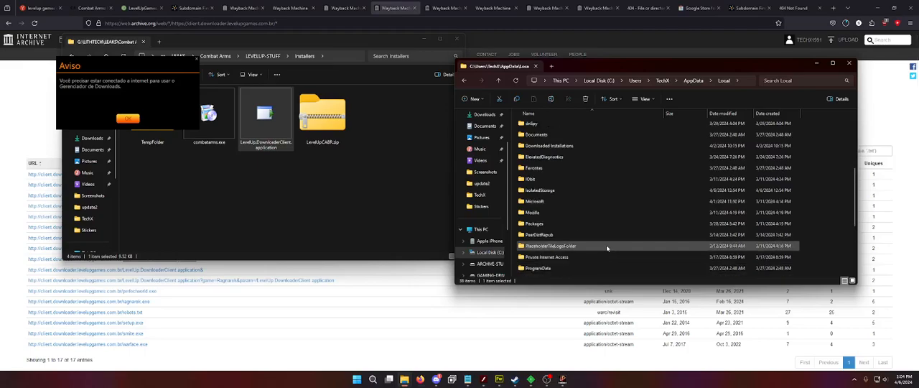
text(everything)
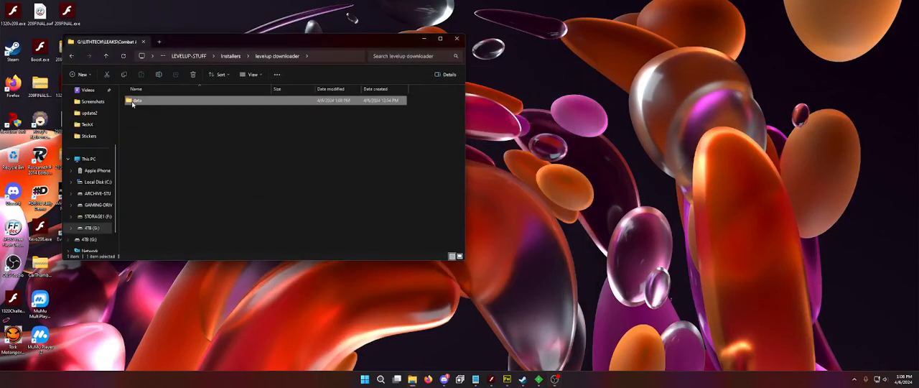
Step: Open the empty persistables folder inside the levelup downloader data folder
double_click(136, 99)
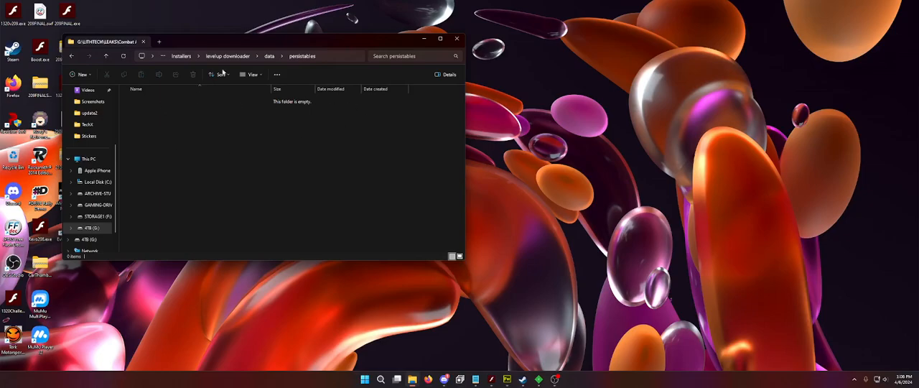
mouse_move(236, 66)
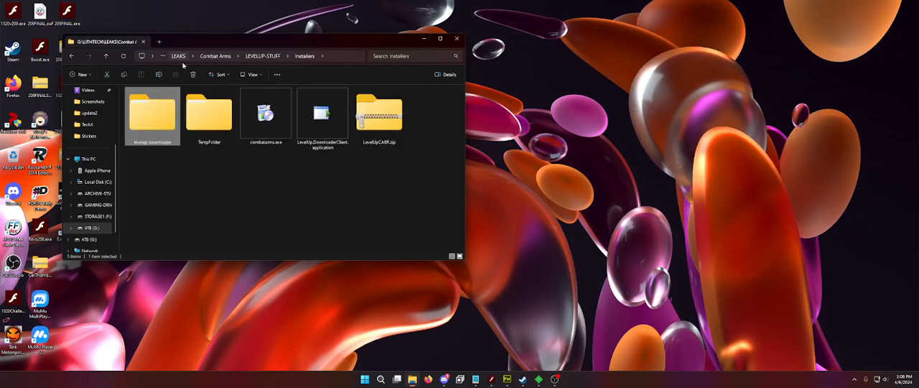
mouse_move(472, 355)
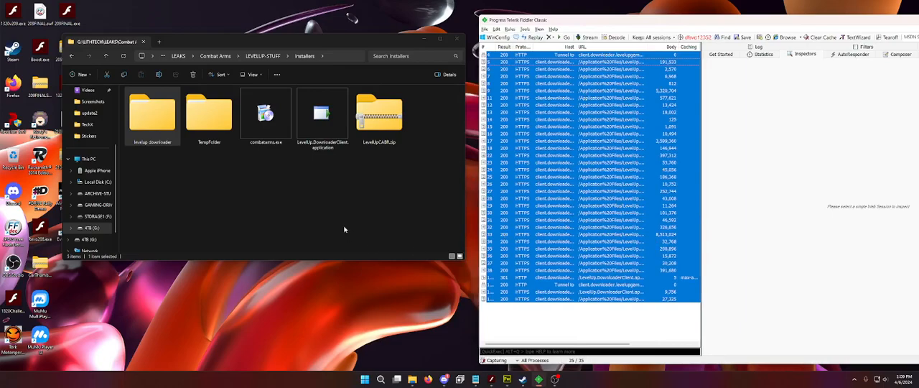
Step: Relaunch LevelUp.DownloaderClient.application, inspect its application, tunnel and aria2 sessions in Fiddler, and dismiss Aviso
double_click(322, 115)
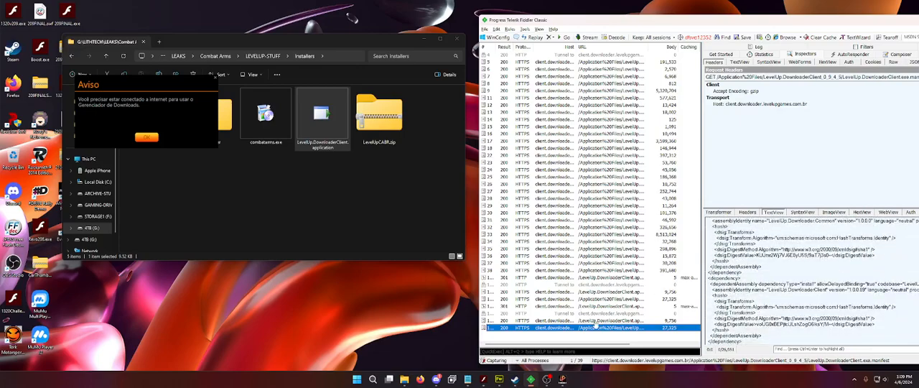
click(589, 320)
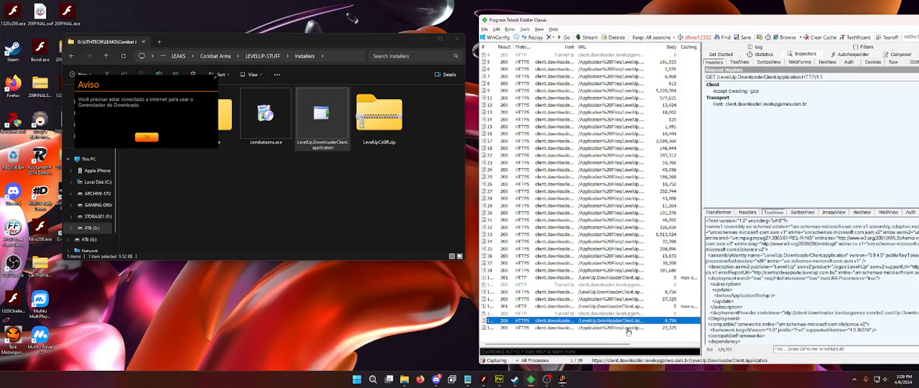
click(610, 313)
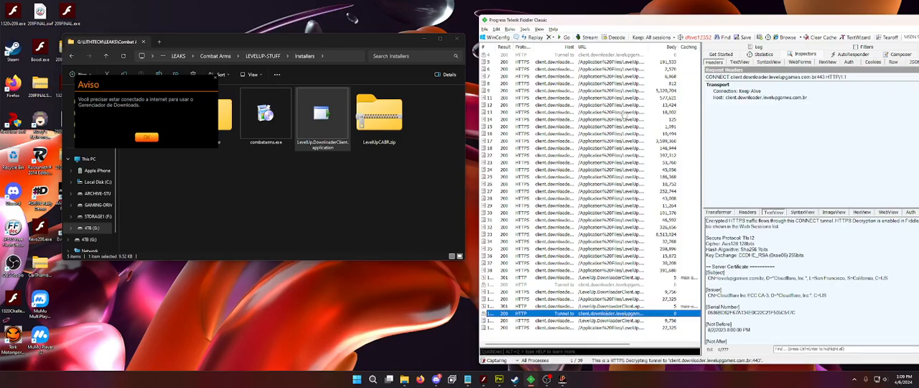
click(582, 90)
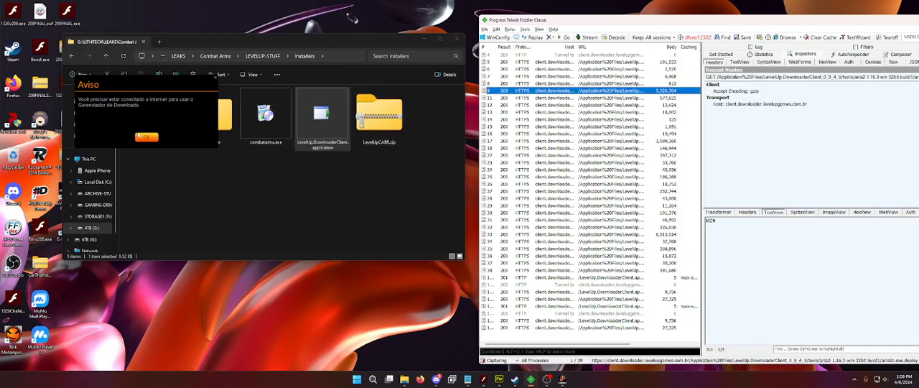
click(146, 138)
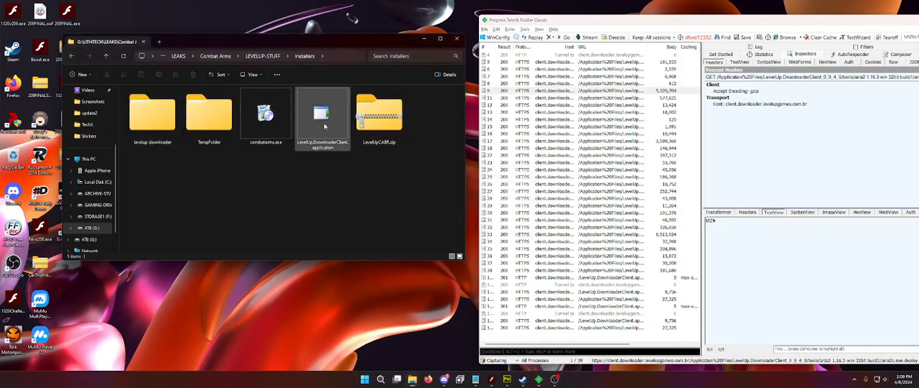
Step: Read the .application XML's dependency codebase line in Notepad++, then switch to Firefox
click(322, 114)
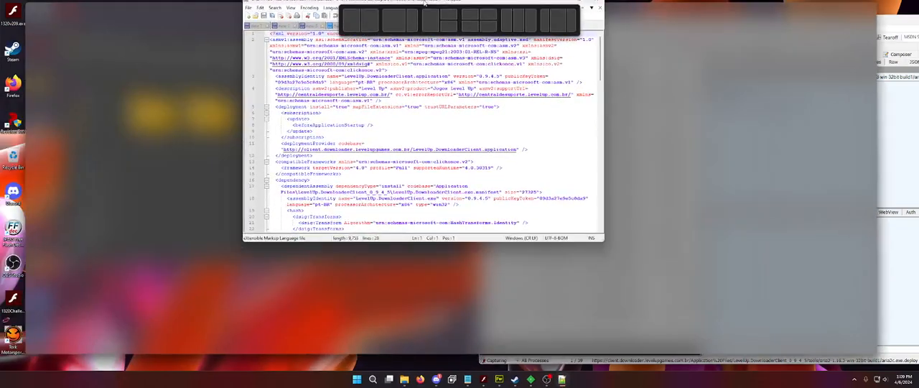
click(593, 8)
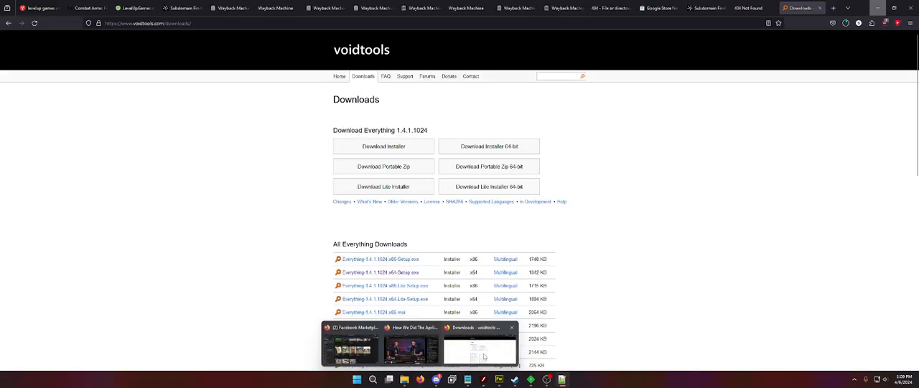
Step: On the 404 manifest tab, close the downloads list and edit the manifest address
click(273, 8)
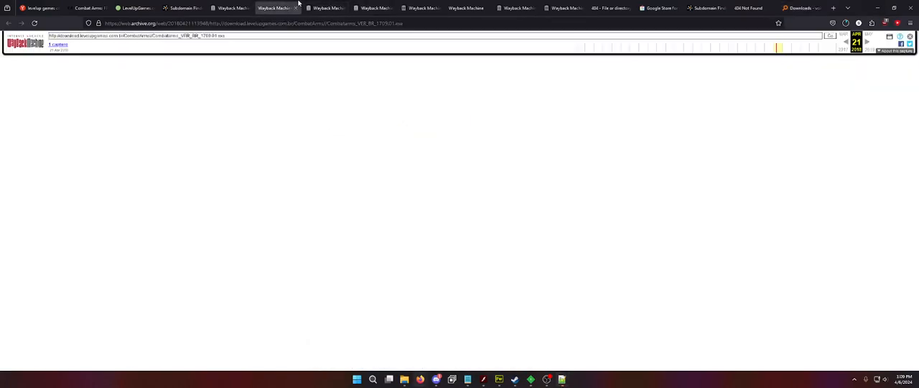
click(179, 8)
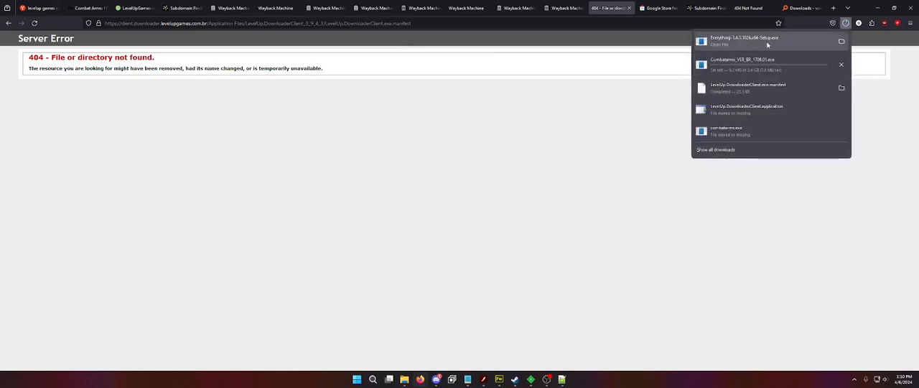
click(287, 22)
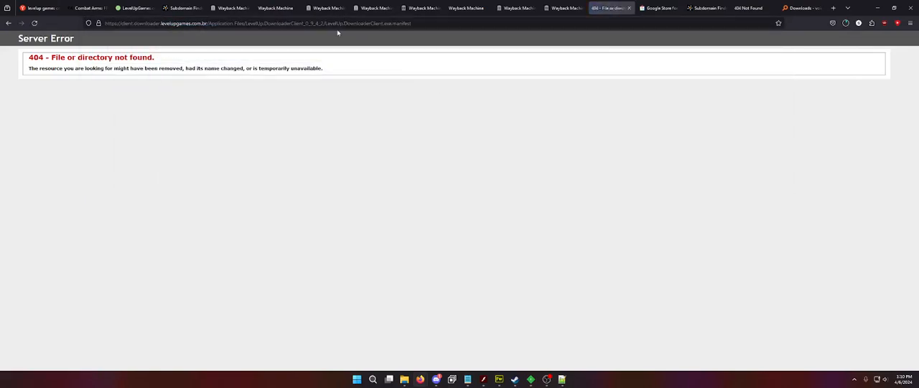
click(287, 23)
text(4)
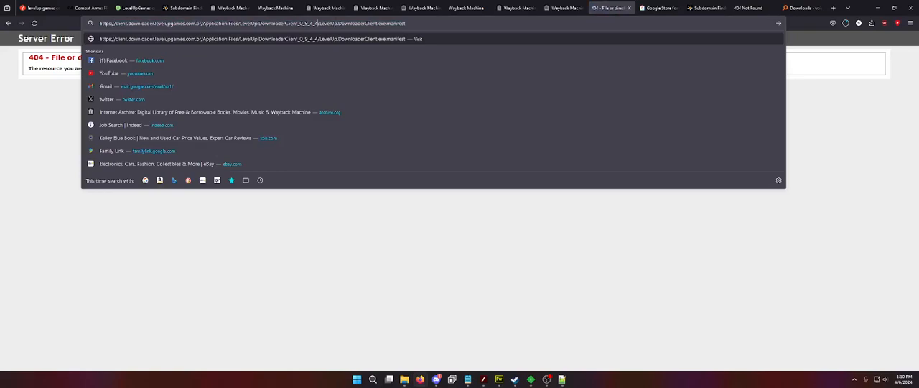
Step: Try manifest versions like 0_9_4_4 and 0_9_3_5, then load Application Files/ (403 Forbidden)
click(846, 23)
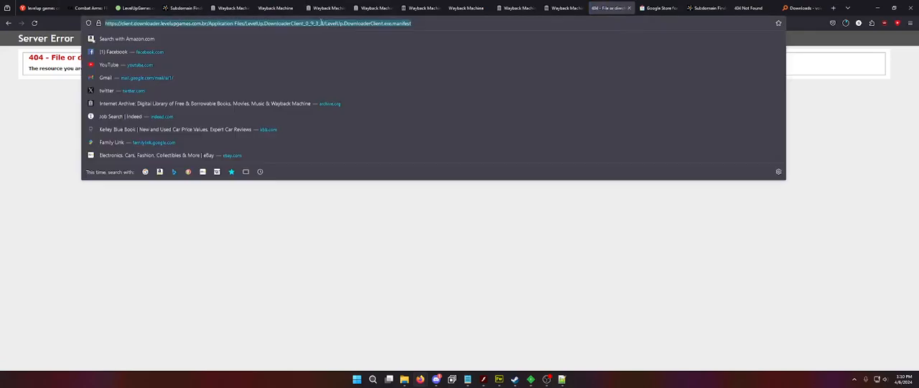
click(349, 32)
text(5)
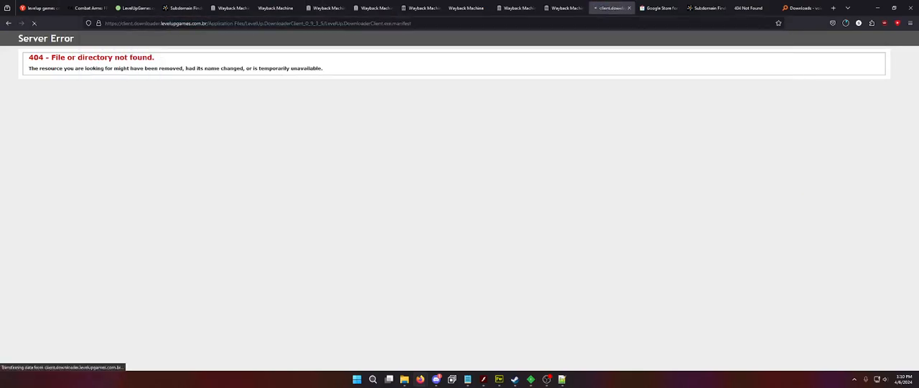
click(258, 23)
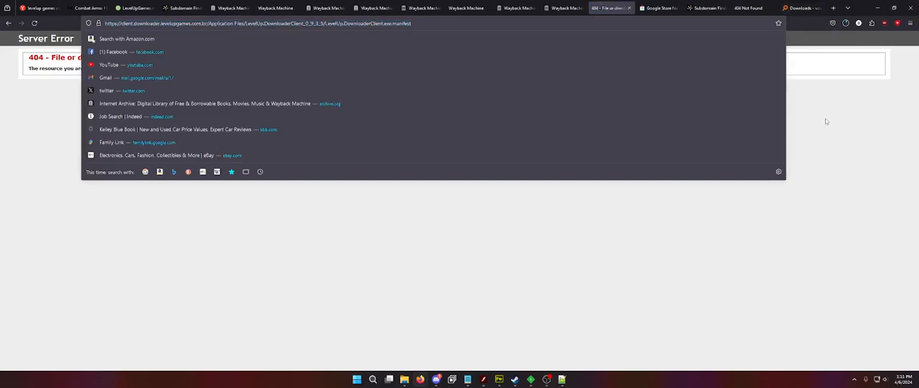
click(846, 22)
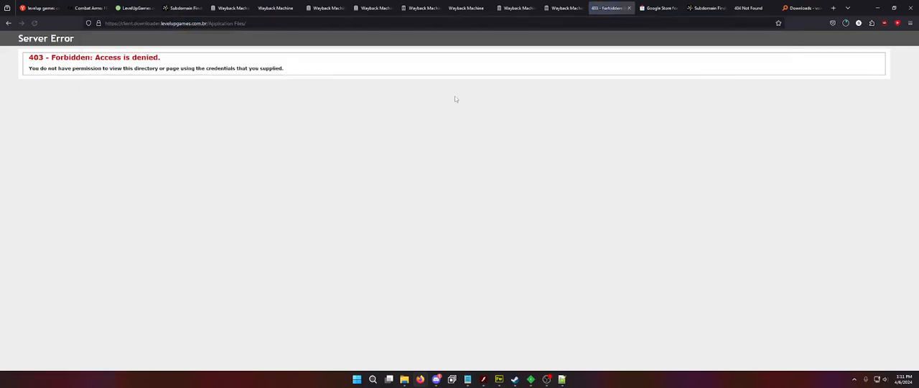
Step: Search the Wayback Machine for the Application Files/ wildcard URL to list archived captures
click(607, 8)
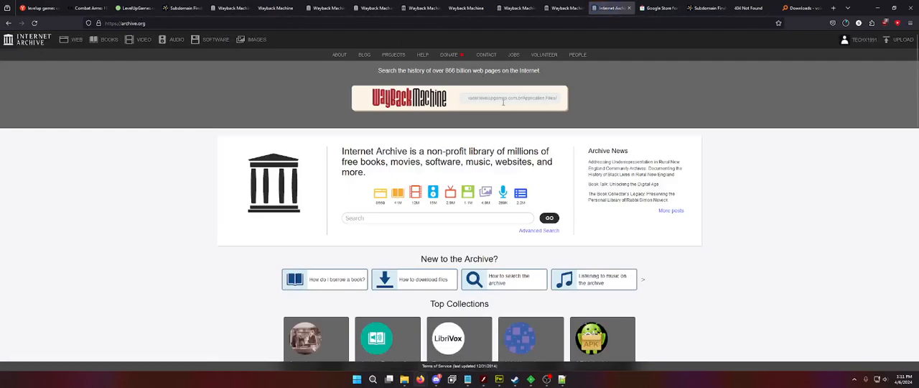
click(832, 8)
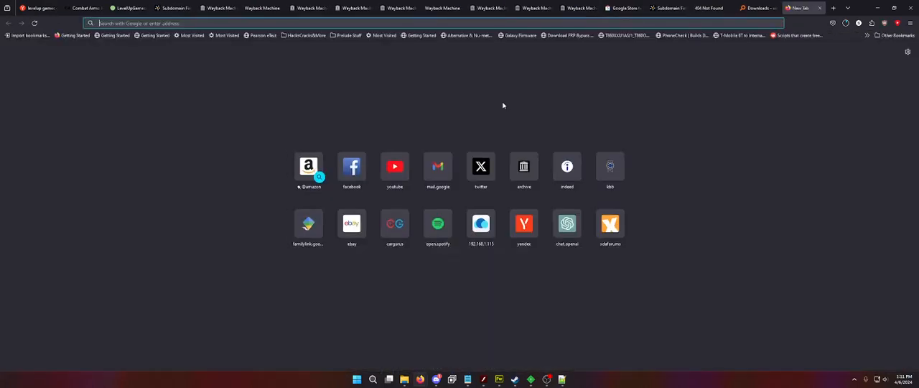
text(inu)
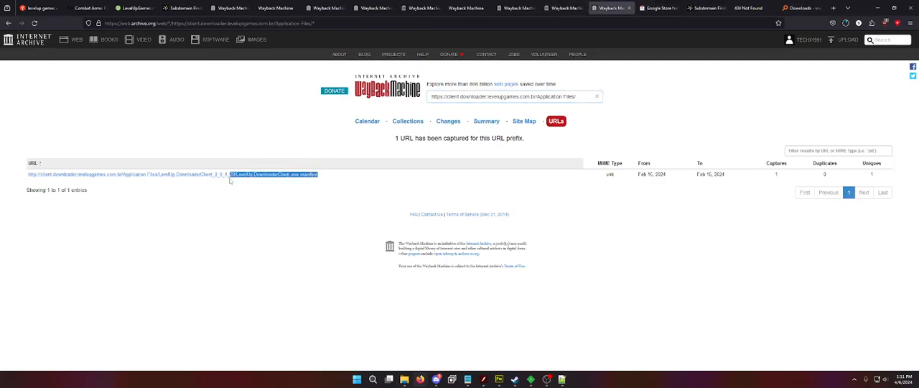
mouse_move(246, 243)
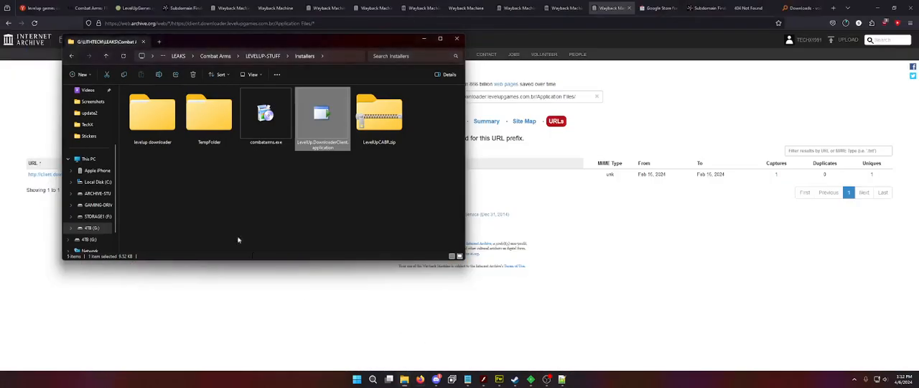
click(272, 181)
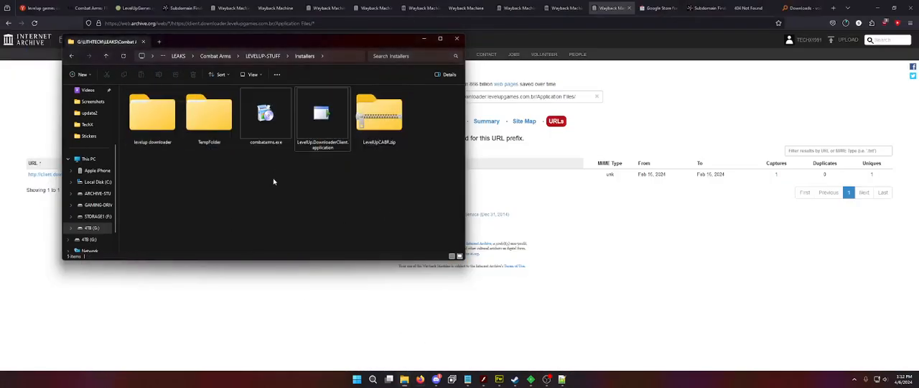